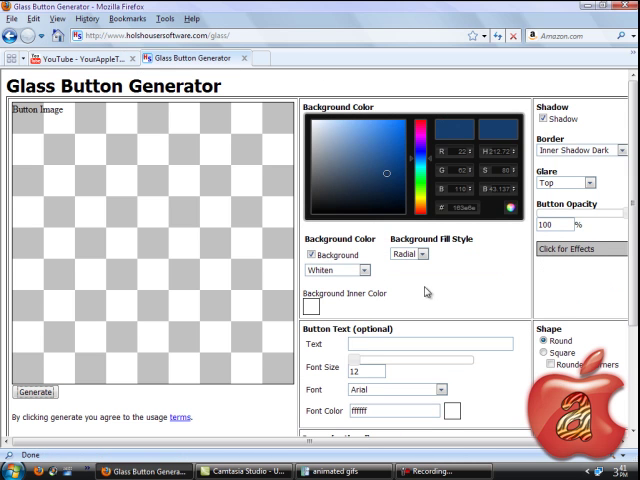
mouse_move(375, 329)
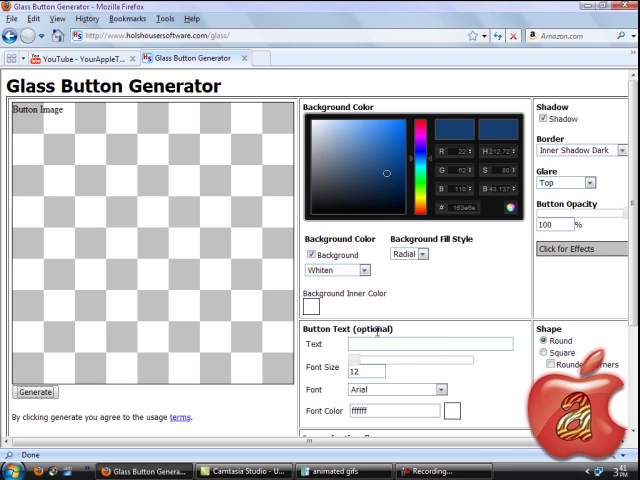
mouse_move(445, 174)
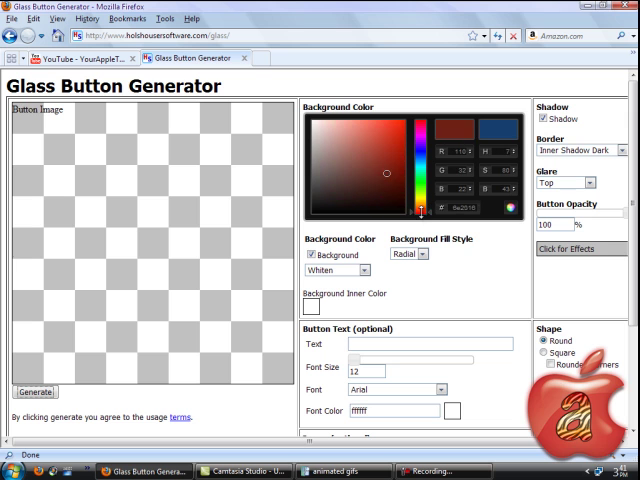
- Pick bright orange (FF6600) from the hue strip and colour field for the background
click(382, 170)
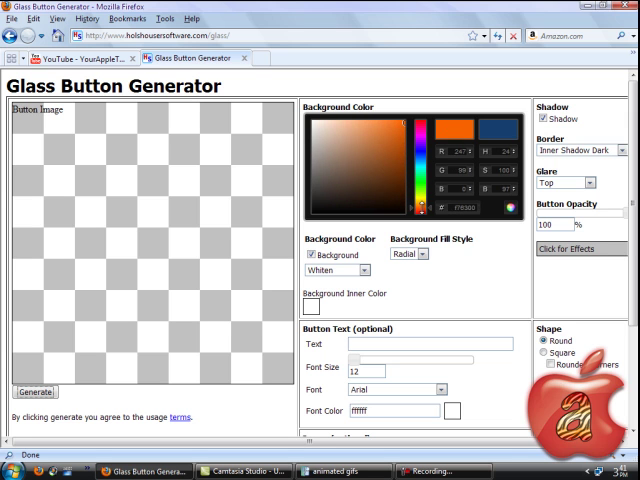
click(391, 167)
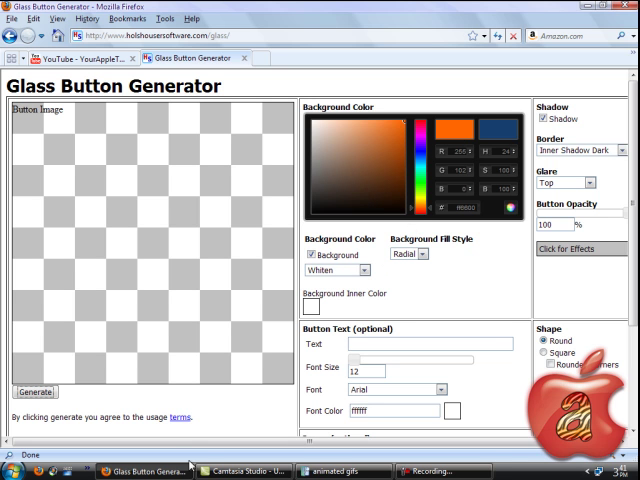
- Enter YourAppleTutorialz as the button text at font size 23
scroll(down, 3)
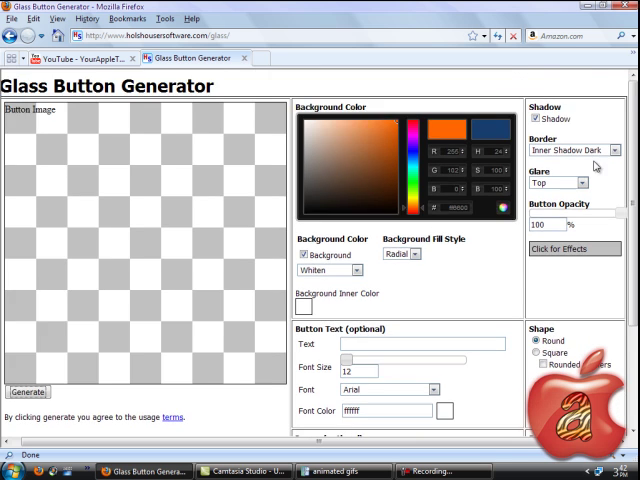
scroll(down, 3)
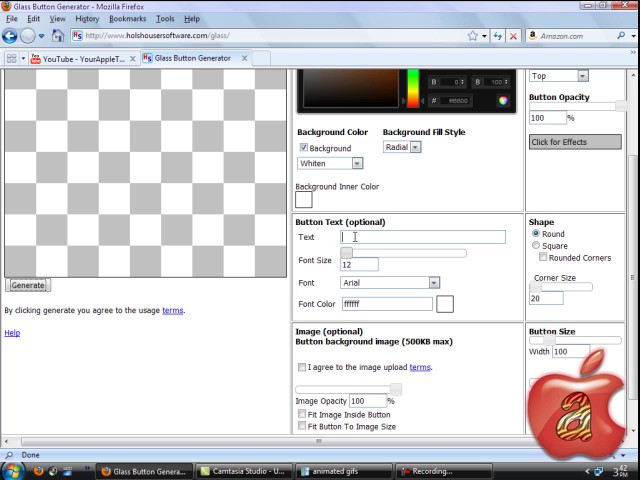
text(YourAppleTutorialz)
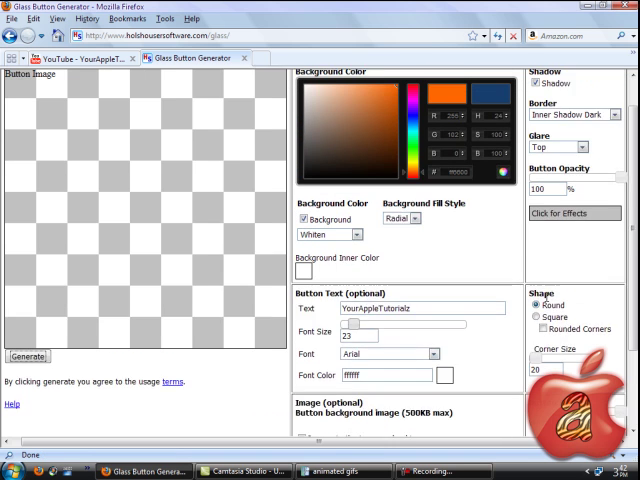
- Select the Round shape and set the button width to 397
scroll(down, 3)
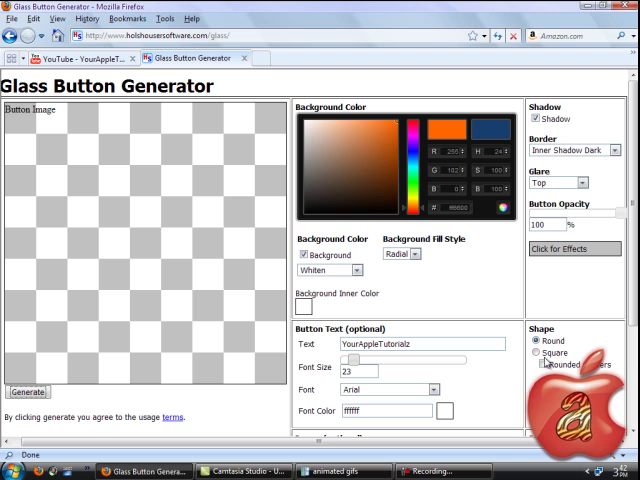
click(535, 351)
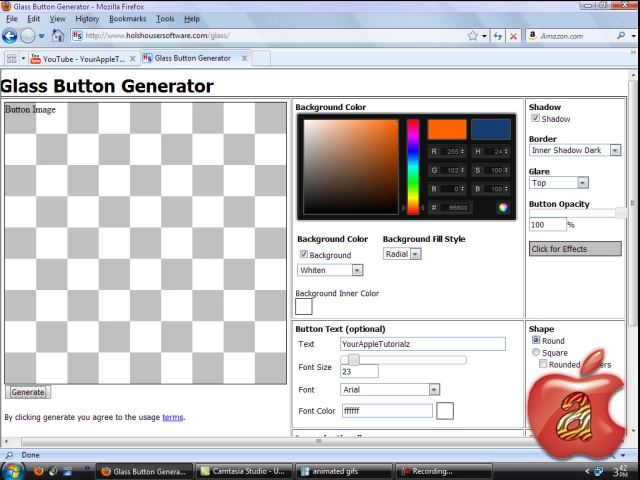
scroll(down, 3)
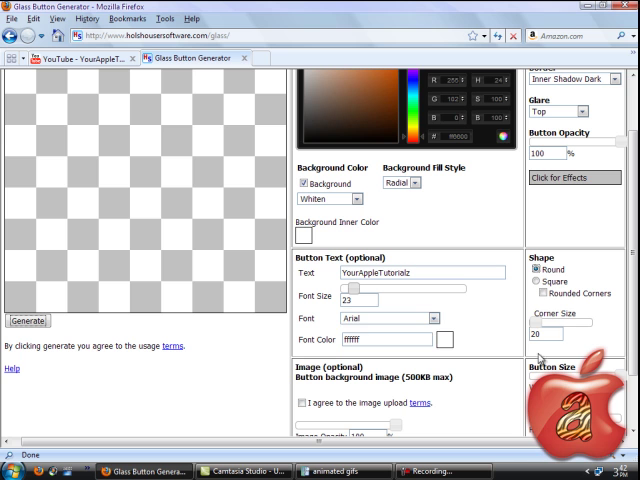
scroll(down, 3)
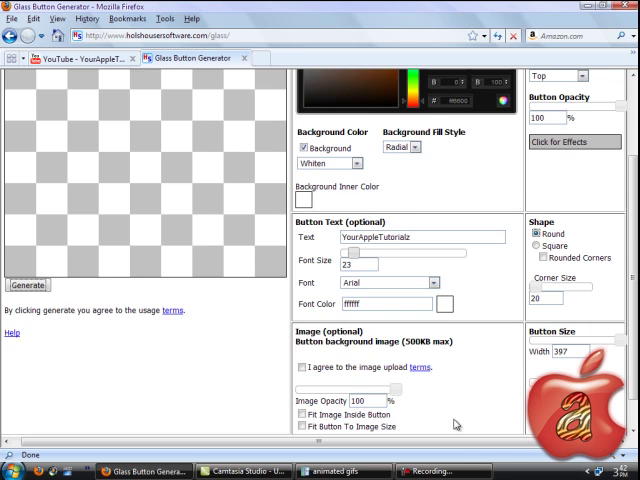
scroll(down, 3)
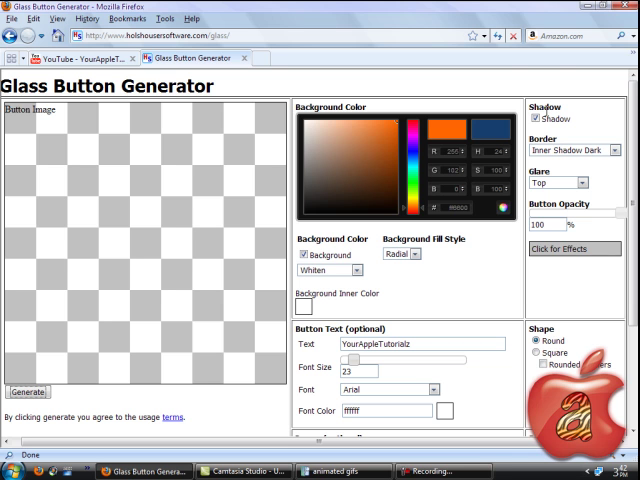
scroll(down, 3)
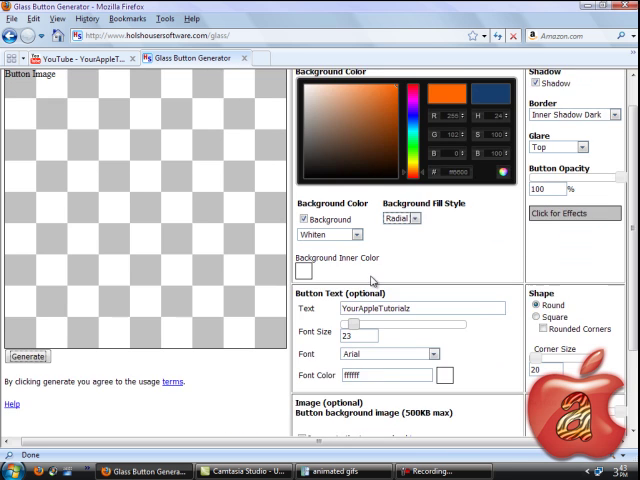
mouse_move(123, 360)
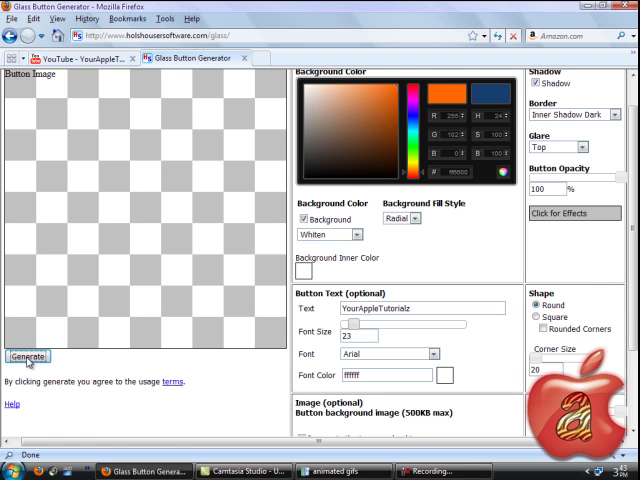
- Generate the round orange YourAppleTutorialz preview, then select the Square shape
click(28, 357)
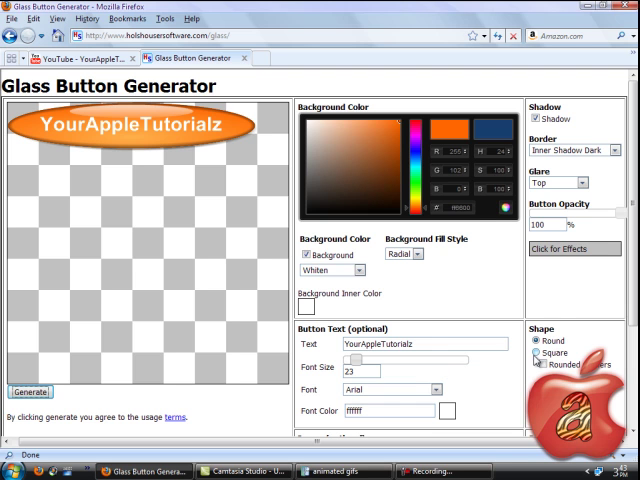
click(536, 354)
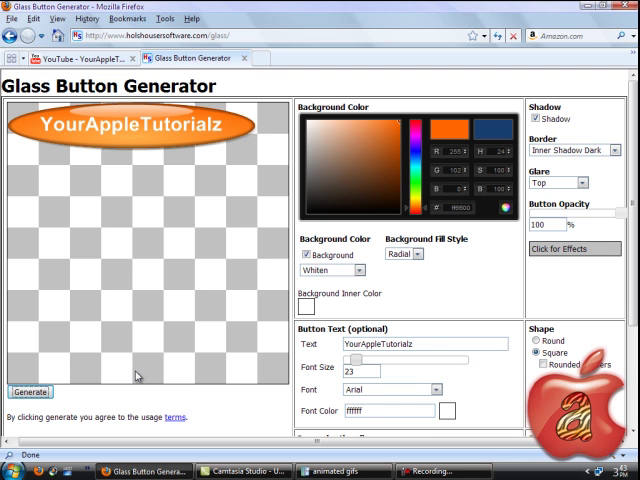
- Enable Rounded Corners and regenerate the square orange button preview
click(30, 392)
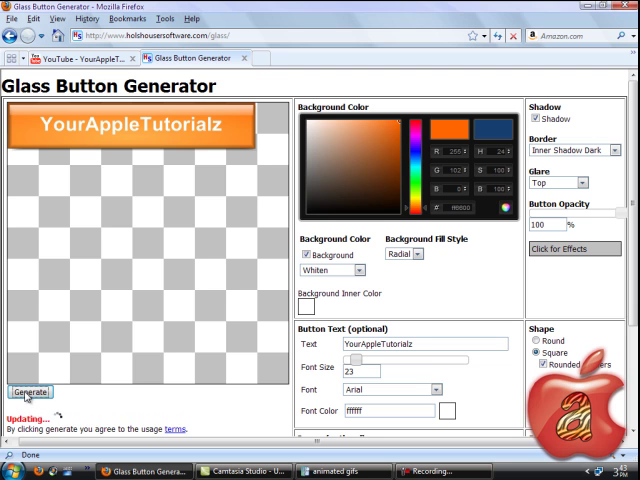
click(31, 393)
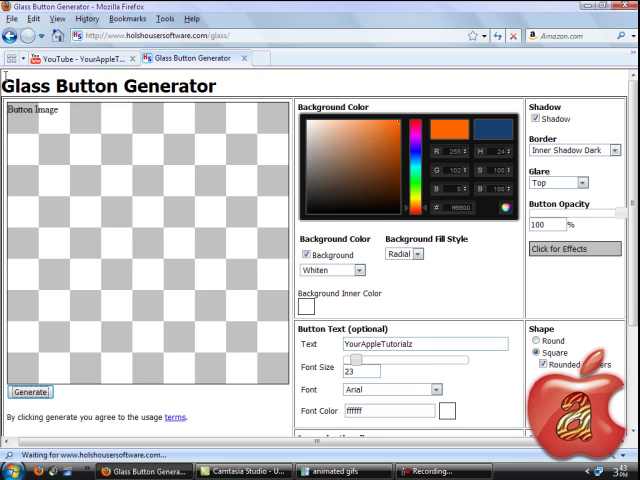
click(33, 392)
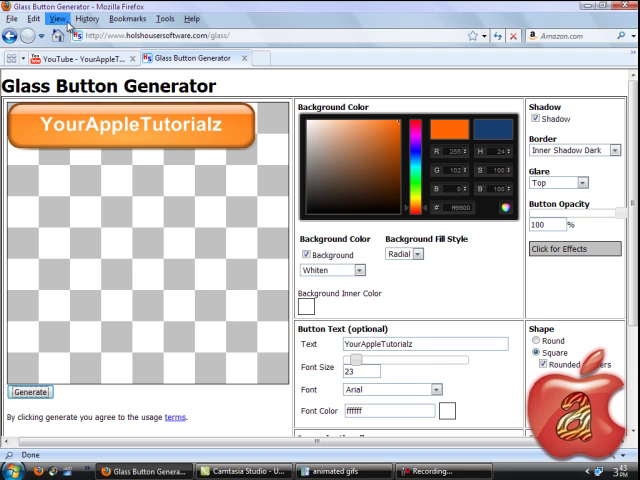
mouse_move(455, 92)
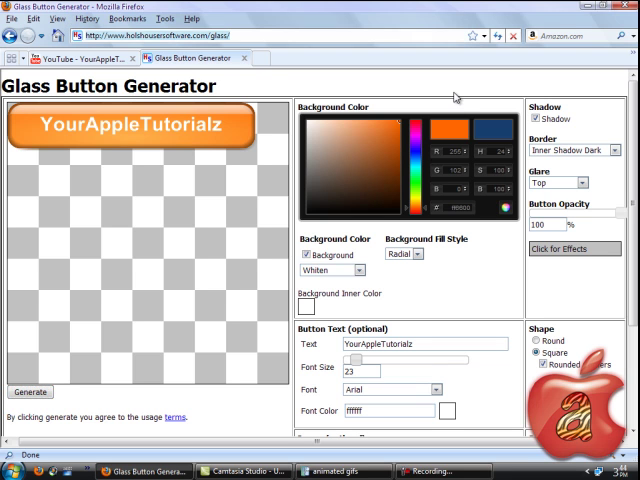
mouse_move(563, 133)
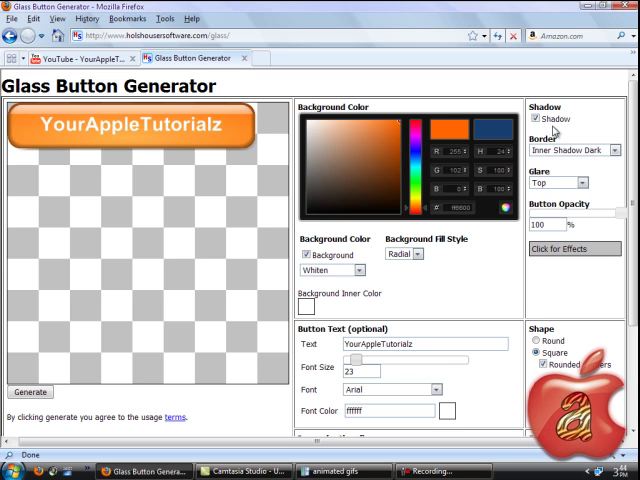